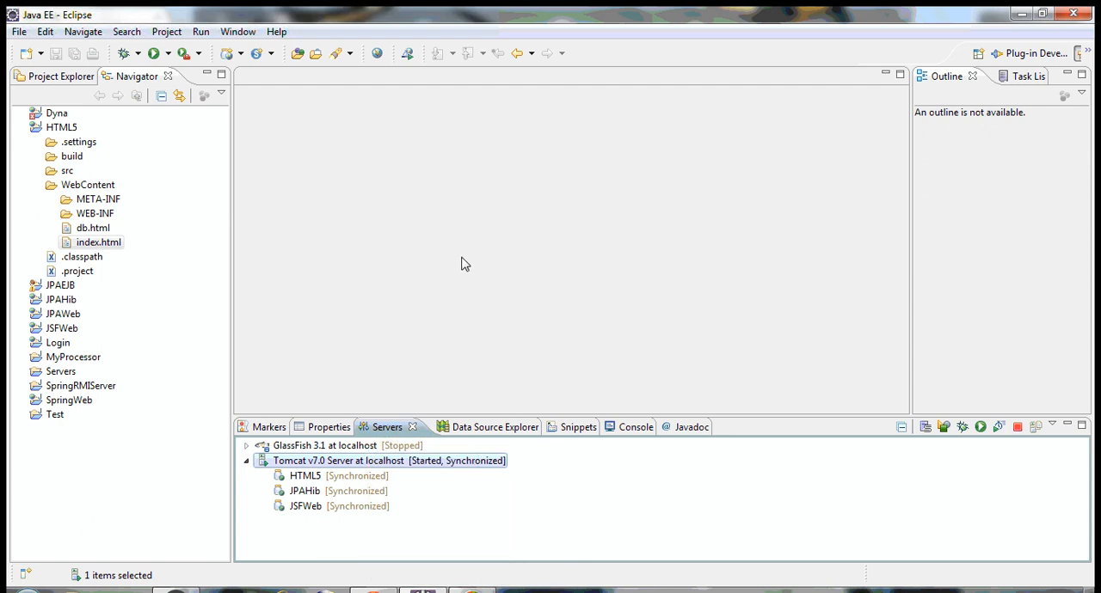
{"action": "mouse_move", "coordinate": [471, 265]}
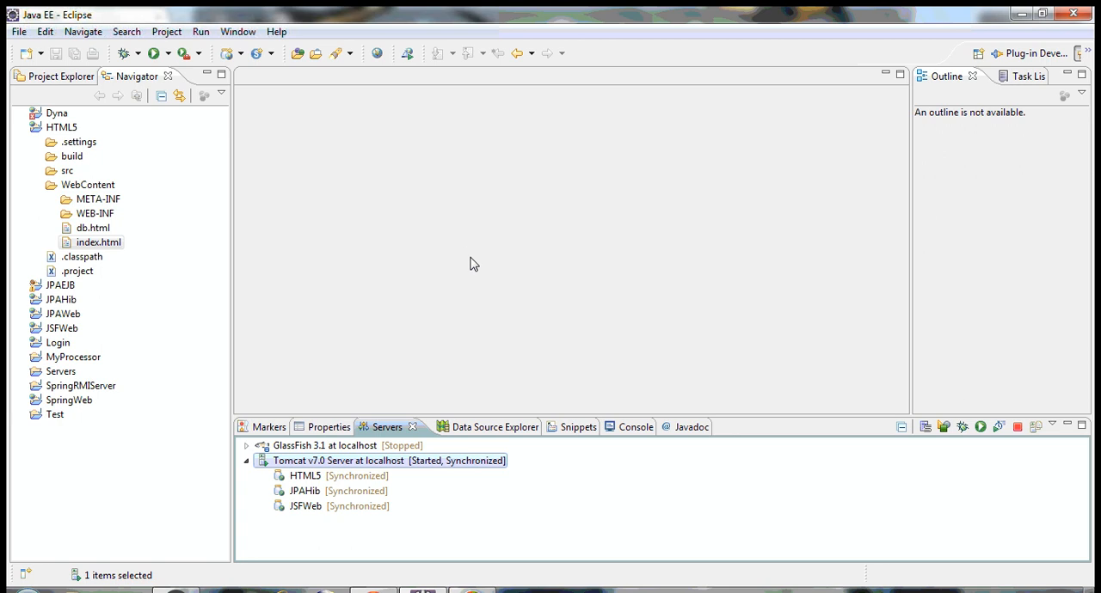
Select the HTML5 project in the Navigator to reach its actions.
{"action": "left_click", "coordinate": [20, 127]}
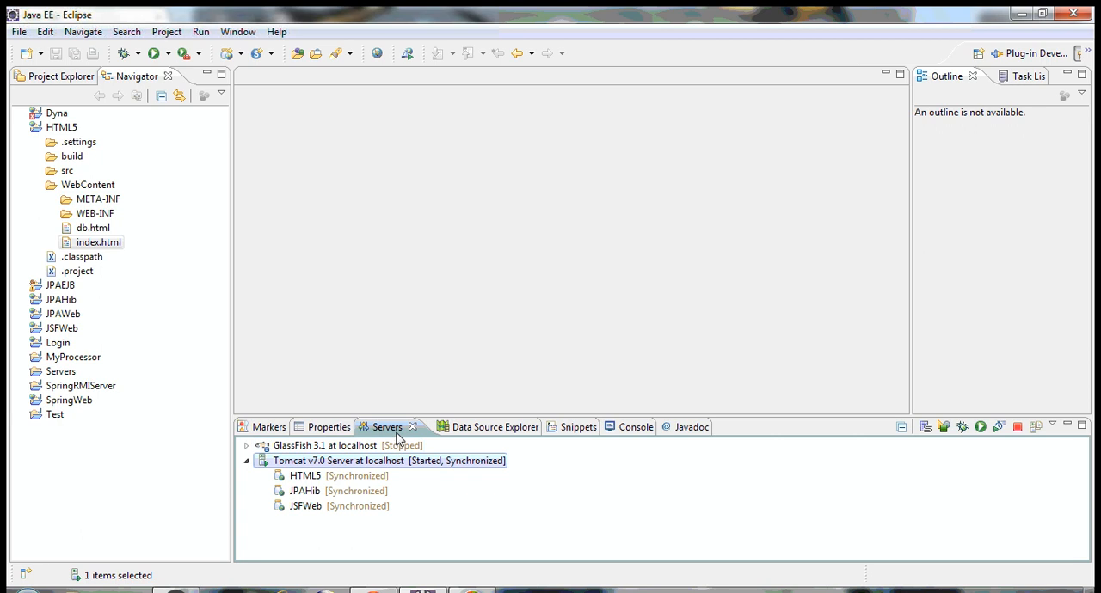
{"action": "mouse_move", "coordinate": [368, 465]}
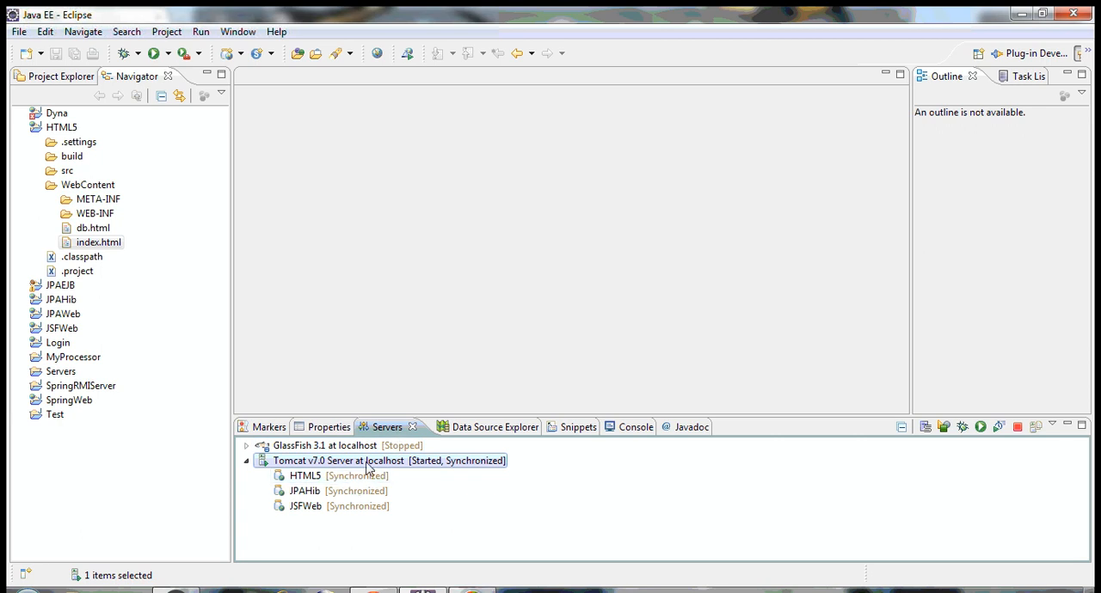
{"action": "mouse_move", "coordinate": [378, 461]}
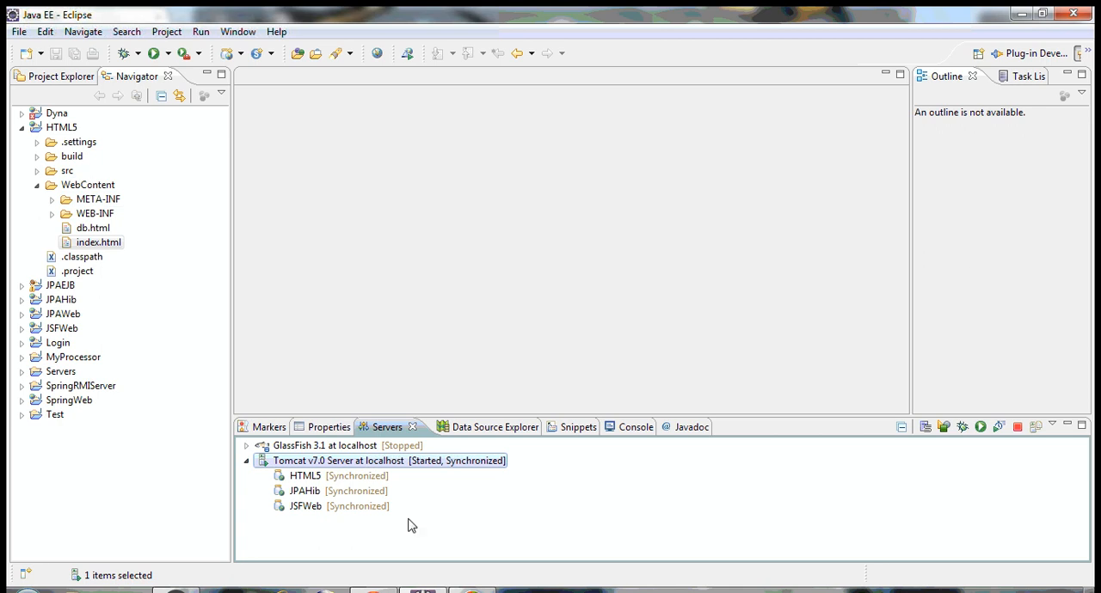
{"action": "mouse_move", "coordinate": [337, 464]}
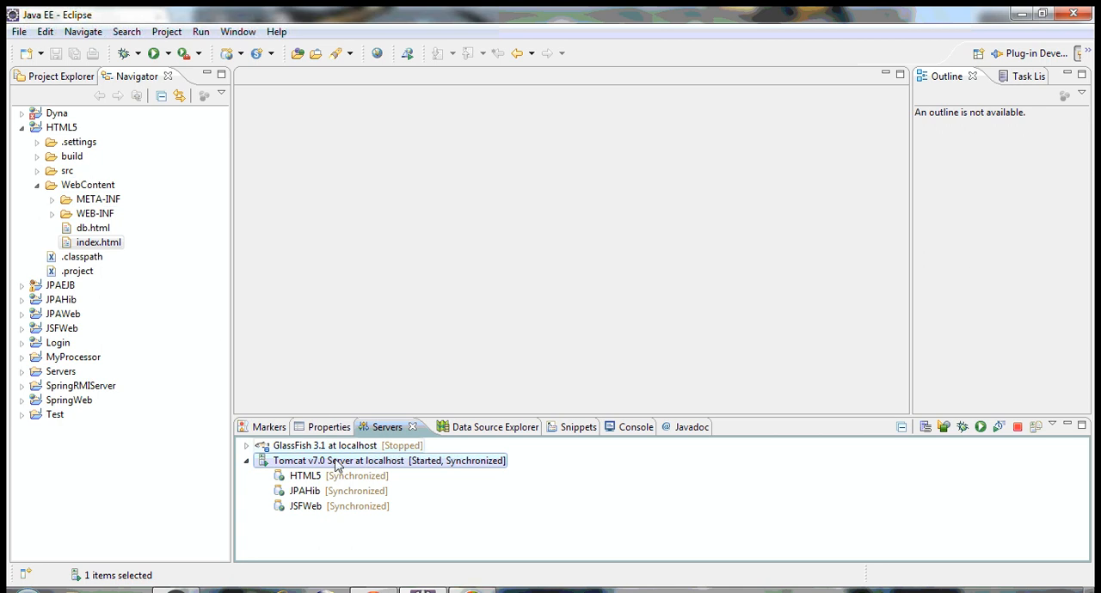
{"action": "mouse_move", "coordinate": [306, 474]}
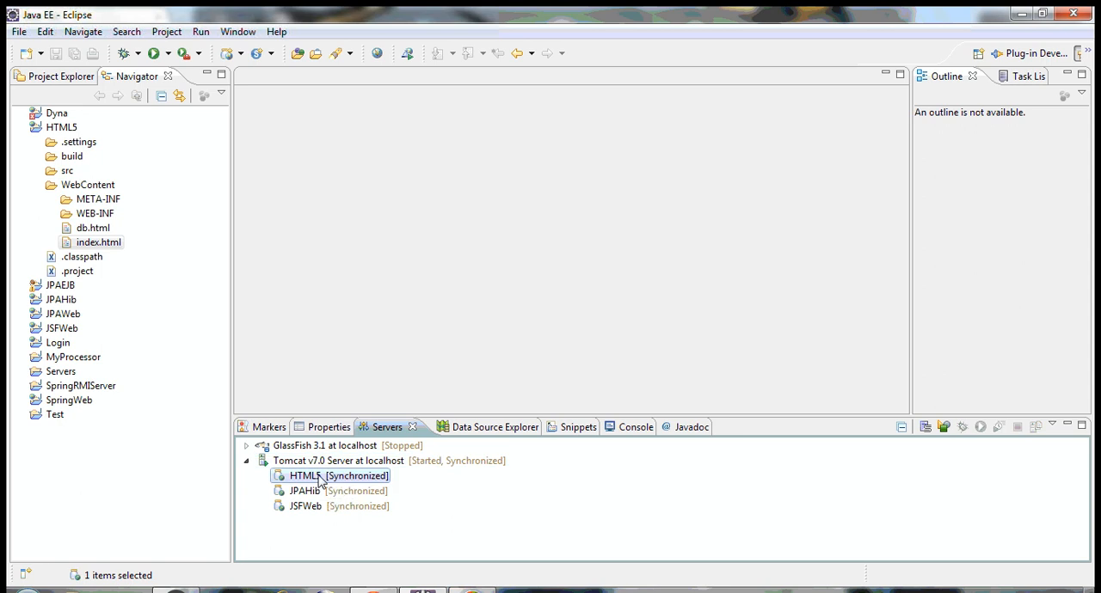
{"action": "mouse_move", "coordinate": [51, 14]}
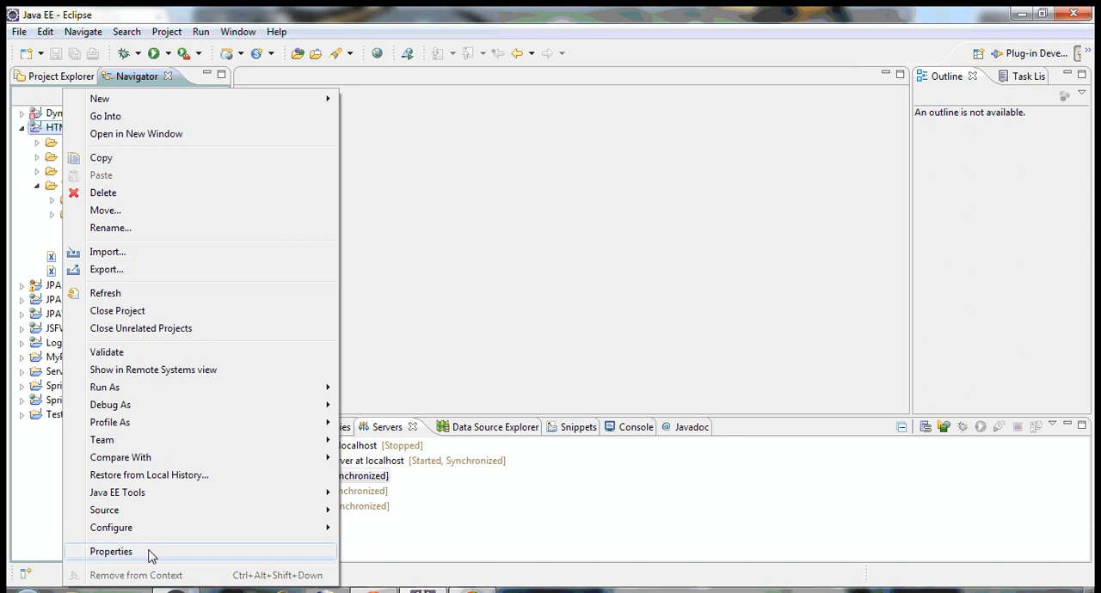
Confirm Dynamic Web Module 3.0 in Project Facets, apply it and close the properties.
{"action": "left_click", "coordinate": [110, 550]}
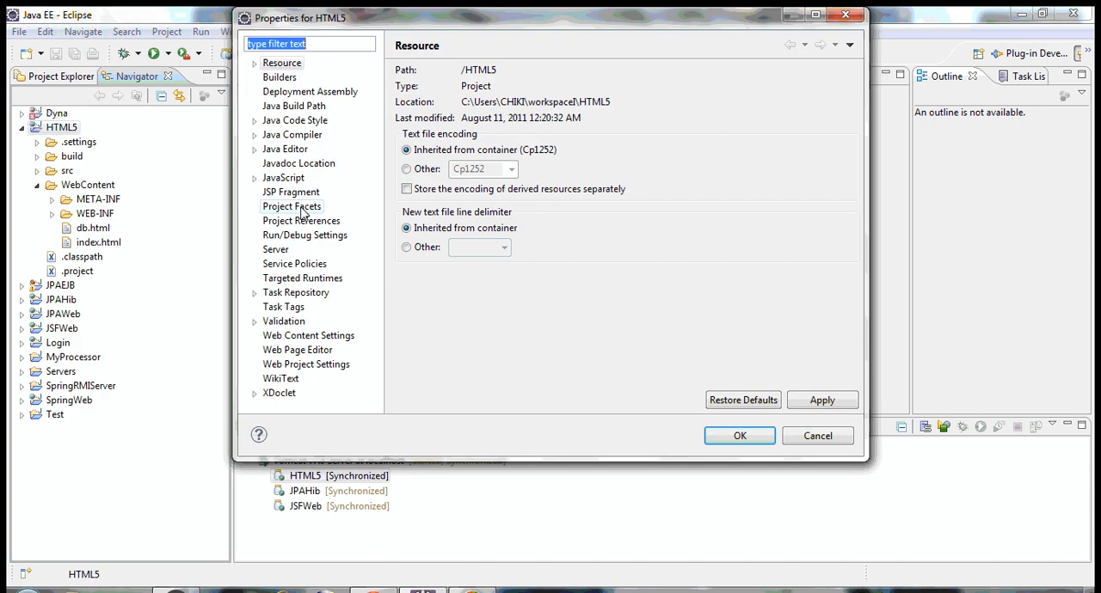
{"action": "left_click", "coordinate": [292, 206]}
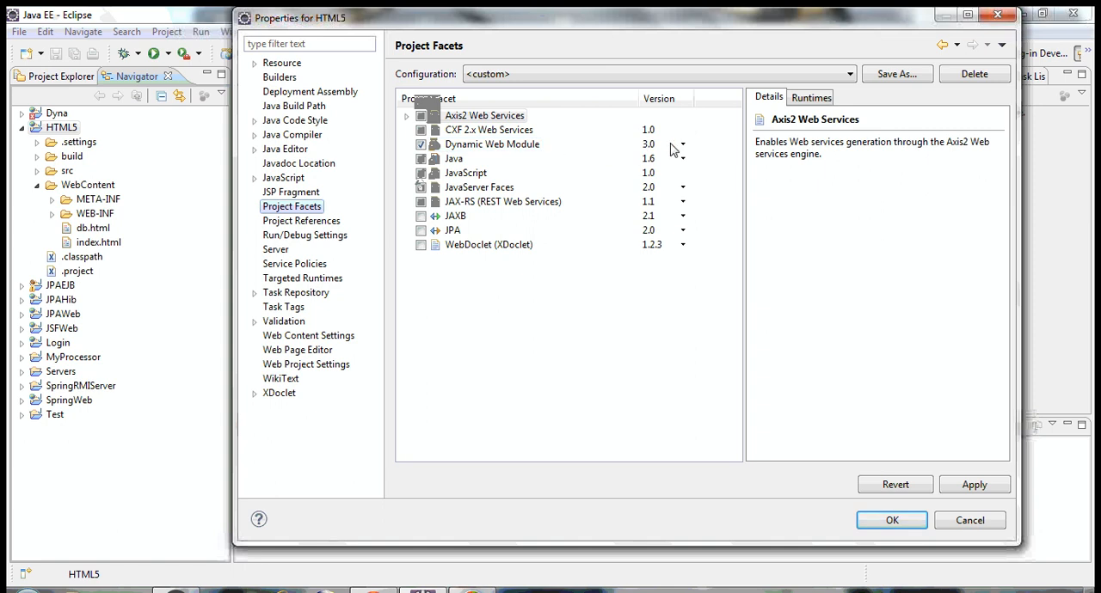
{"action": "left_click", "coordinate": [419, 145]}
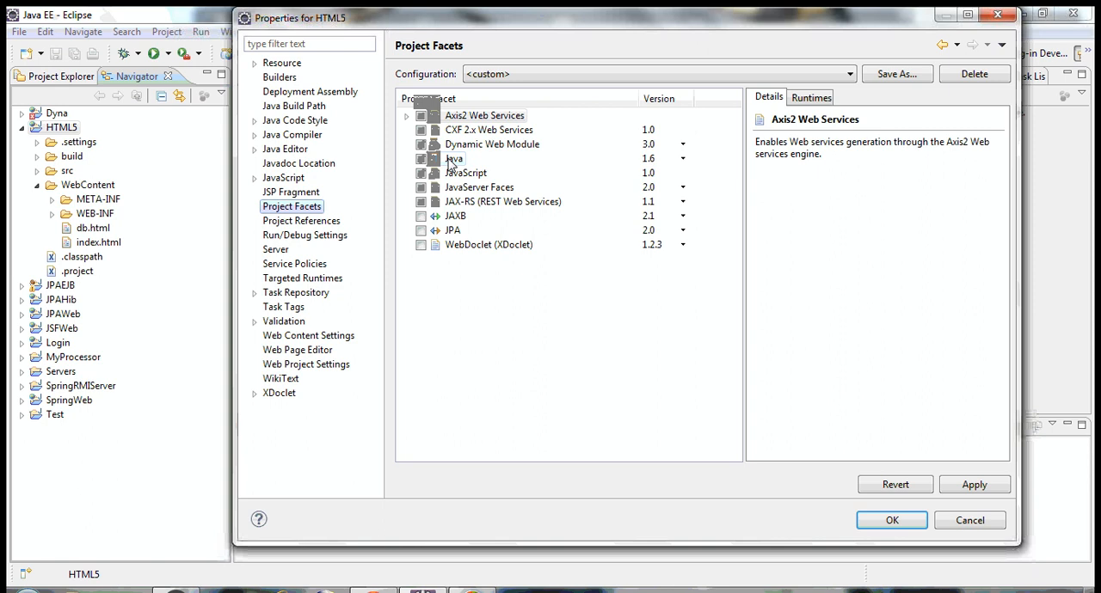
{"action": "mouse_move", "coordinate": [525, 152]}
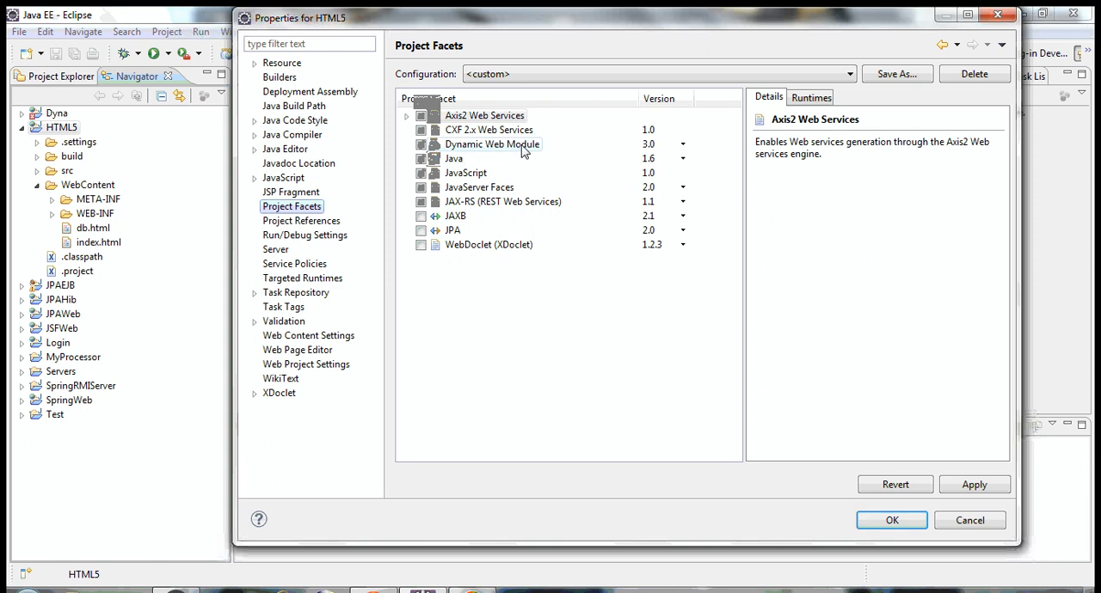
{"action": "mouse_move", "coordinate": [987, 405]}
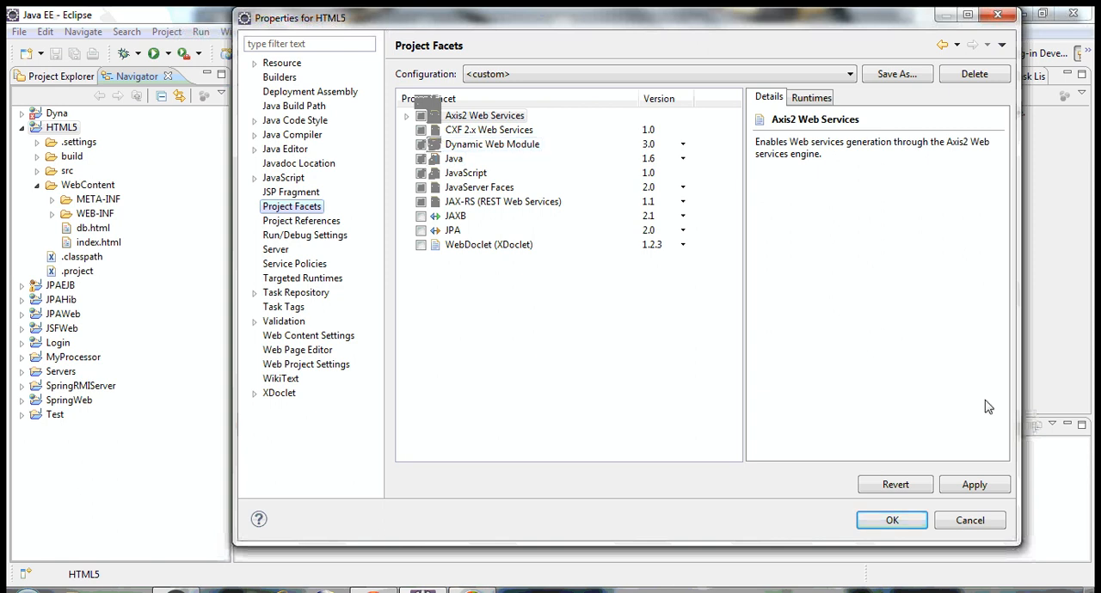
{"action": "left_click", "coordinate": [891, 519]}
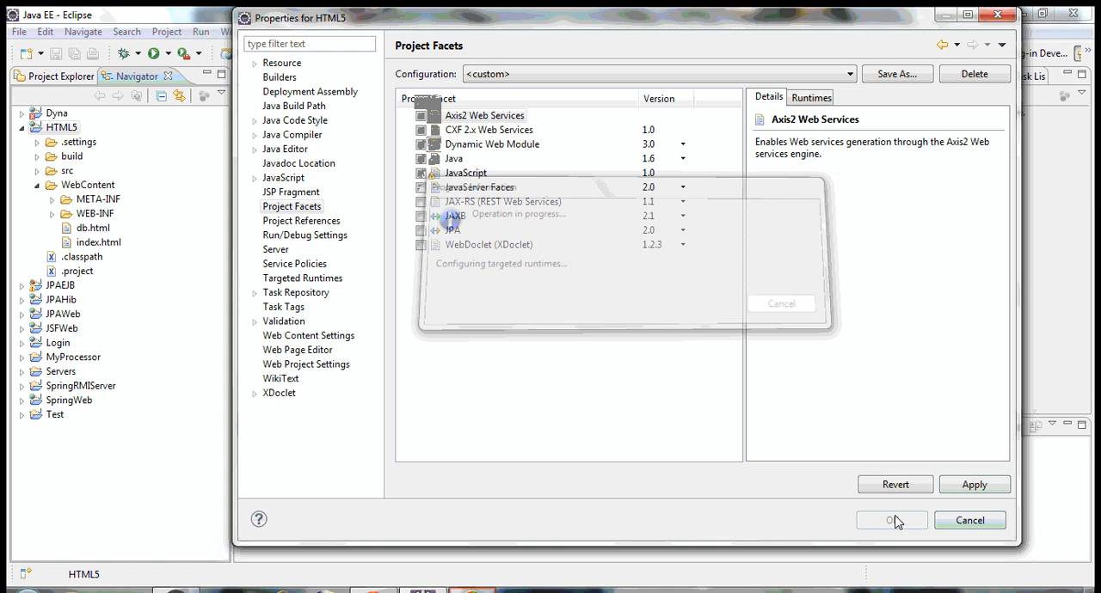
{"action": "left_click", "coordinate": [891, 519]}
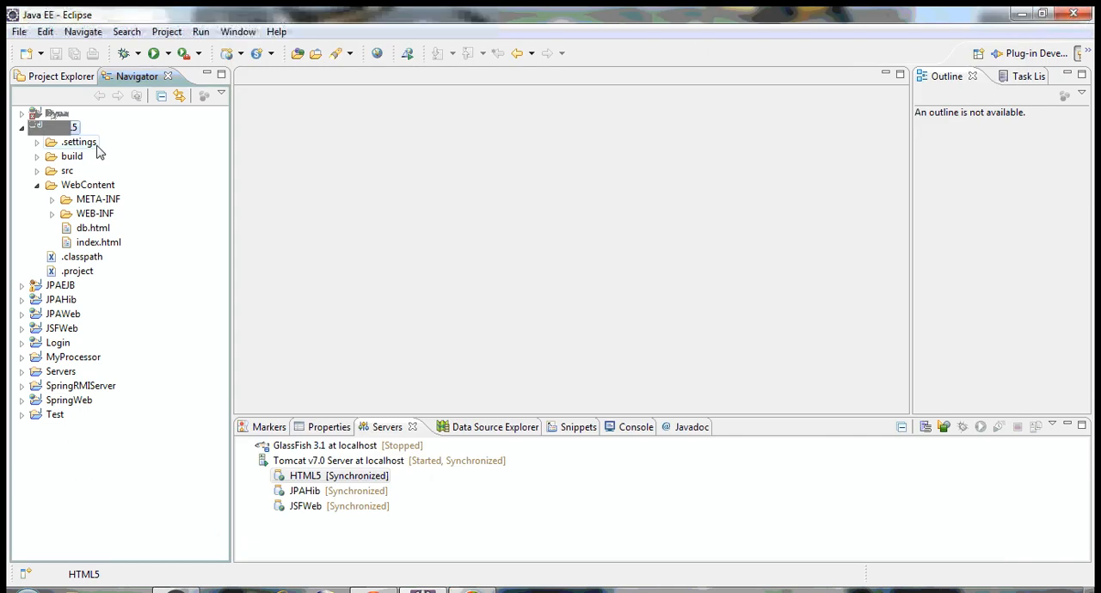
Start a new servlet named DemoServlet in the servlets package of the HTML5 project.
{"action": "left_click", "coordinate": [62, 128]}
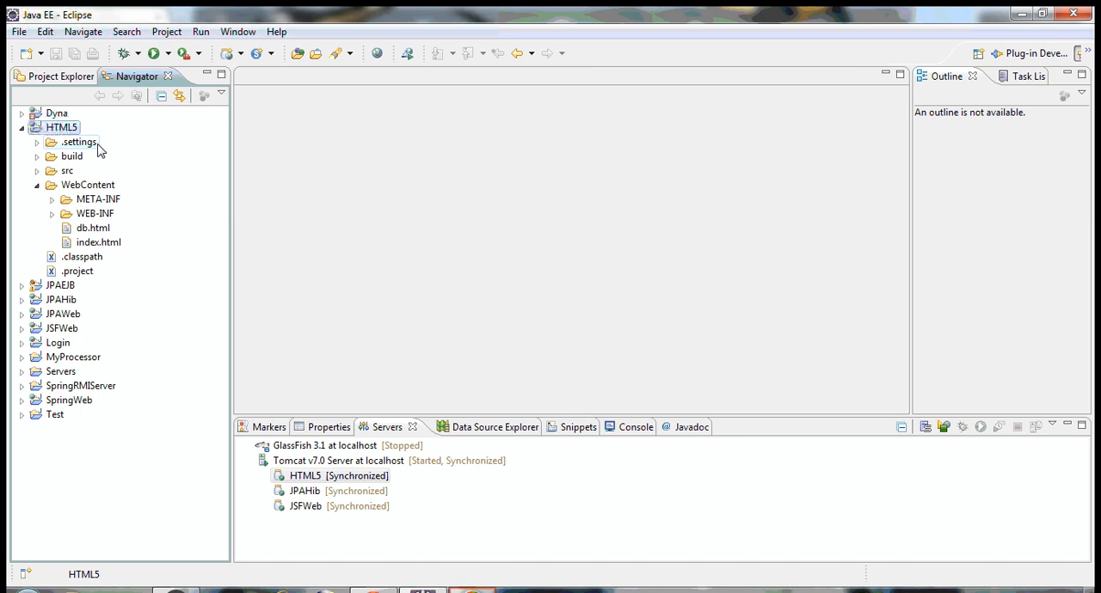
{"action": "left_click", "coordinate": [38, 170]}
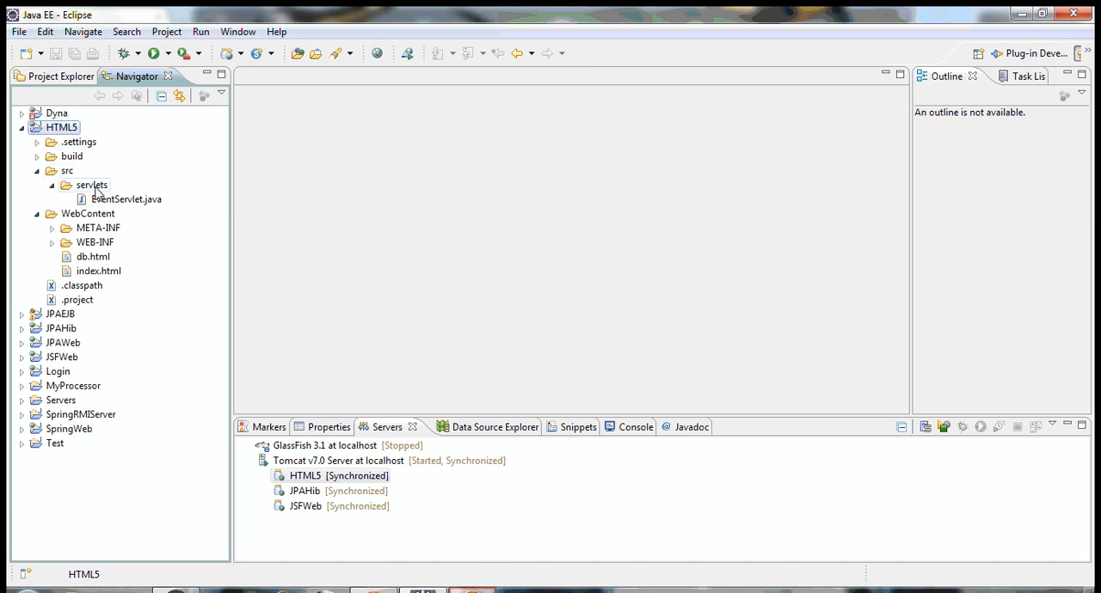
{"action": "right_click", "coordinate": [92, 186]}
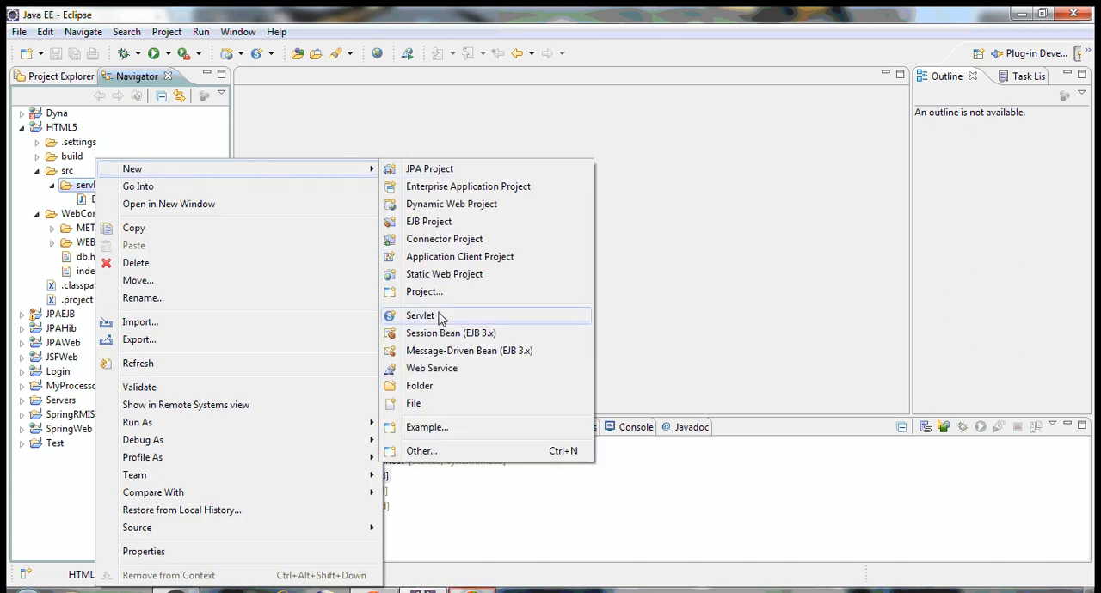
{"action": "left_click", "coordinate": [420, 317]}
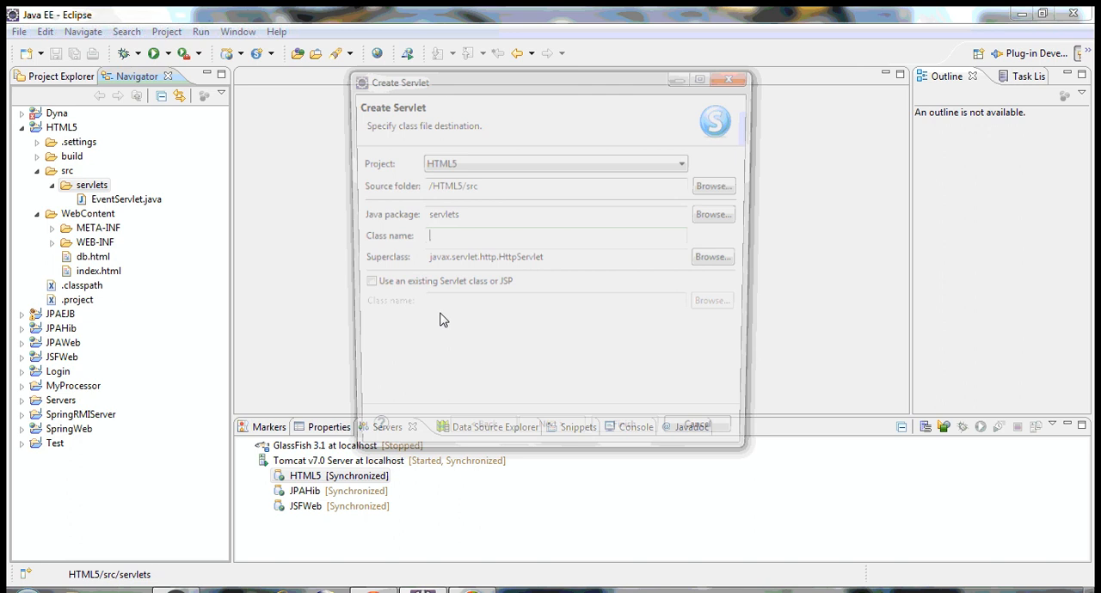
{"action": "type", "text": "DemoServlet"}
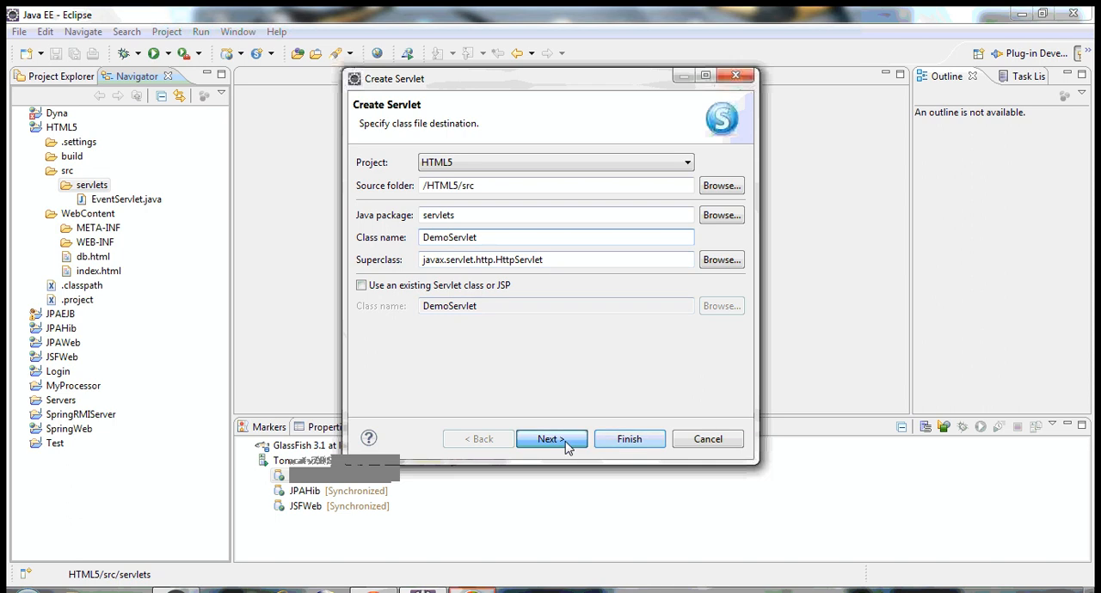
Add the /demo URL mapping, keep doGet and doPost stubs, and finish creating the servlet.
{"action": "left_click", "coordinate": [550, 438]}
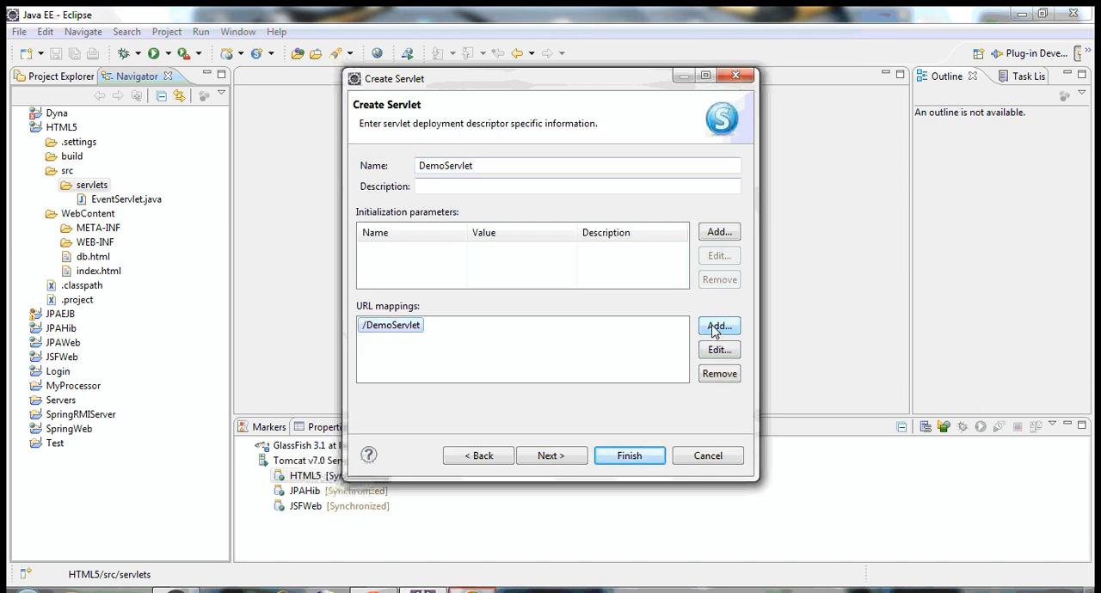
{"action": "left_click", "coordinate": [719, 326]}
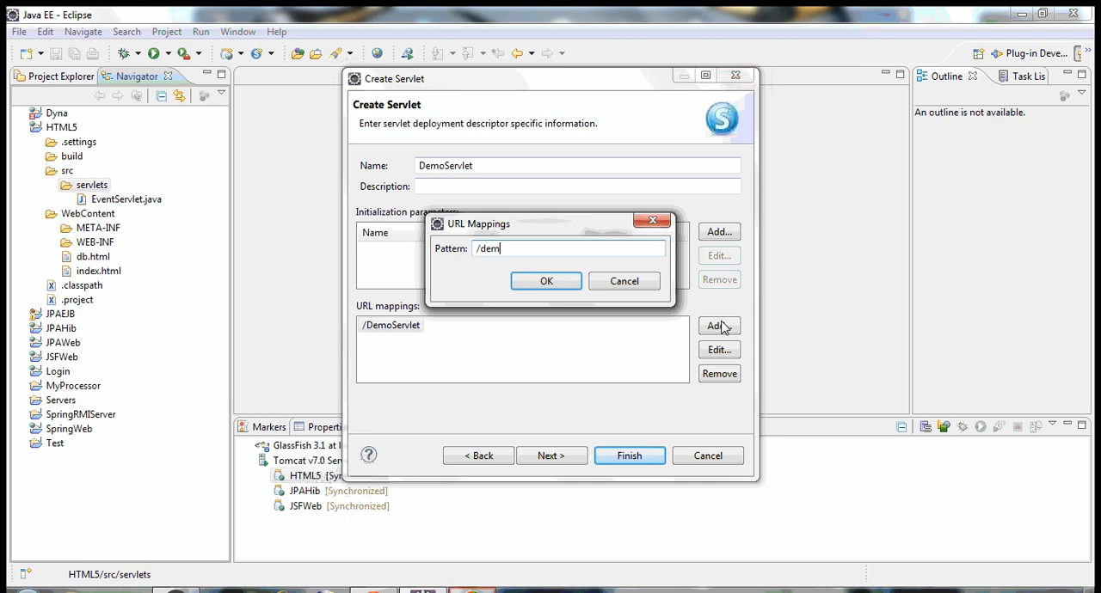
{"action": "left_click", "coordinate": [545, 282]}
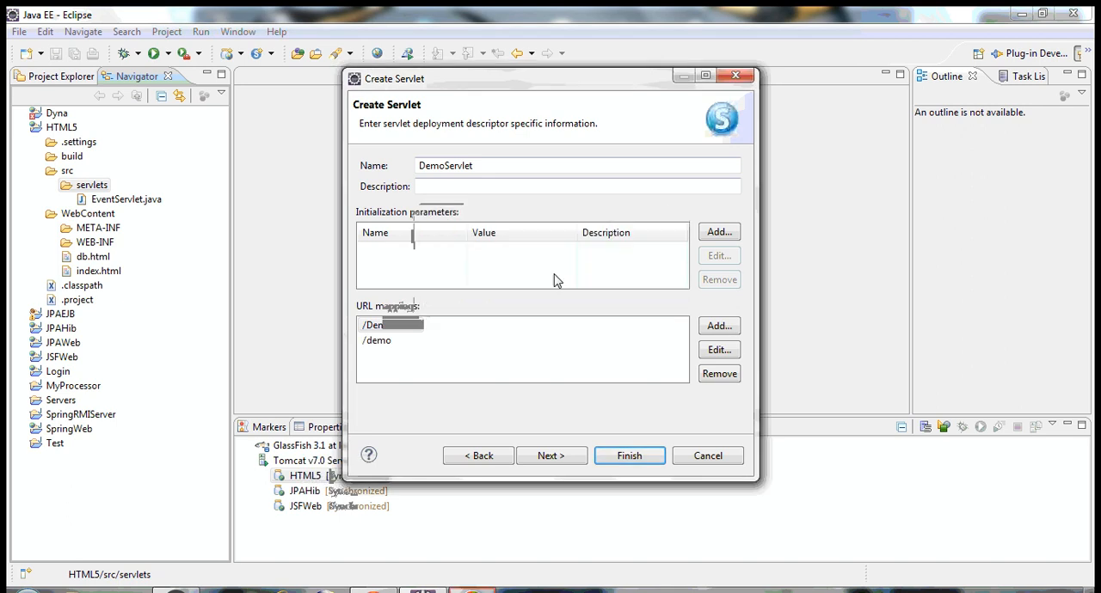
{"action": "left_click", "coordinate": [550, 456]}
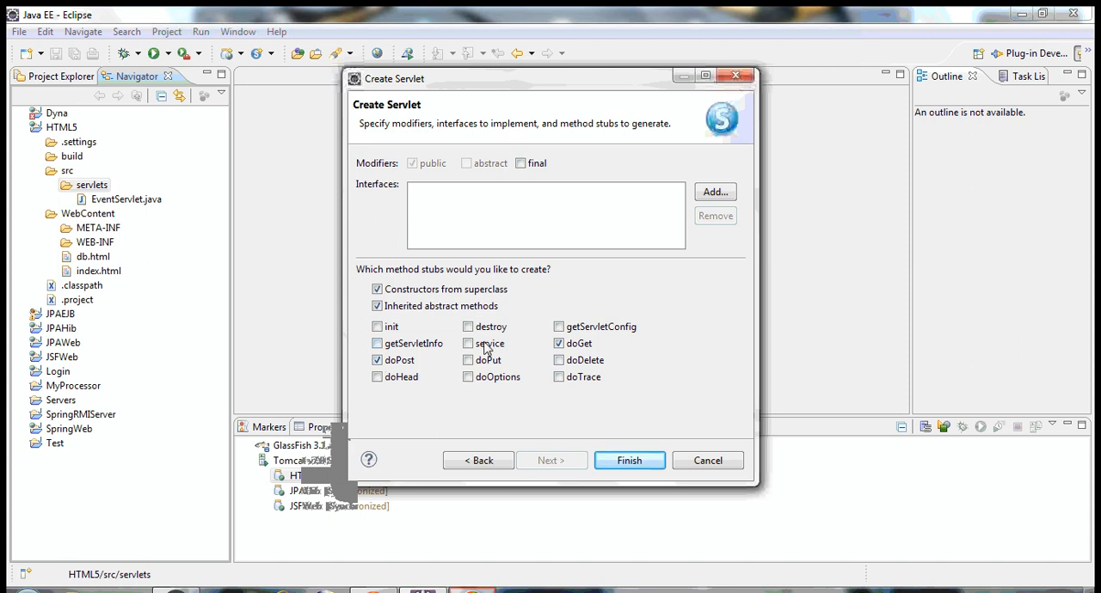
{"action": "left_click", "coordinate": [629, 461]}
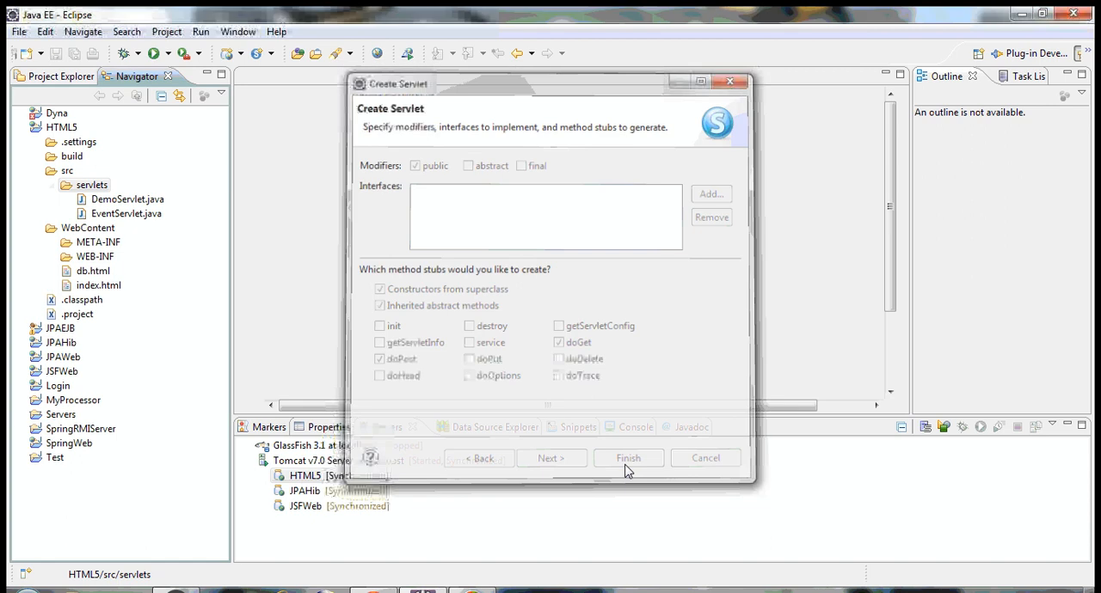
{"action": "left_click", "coordinate": [628, 457]}
{"action": "type", "text": "h"}
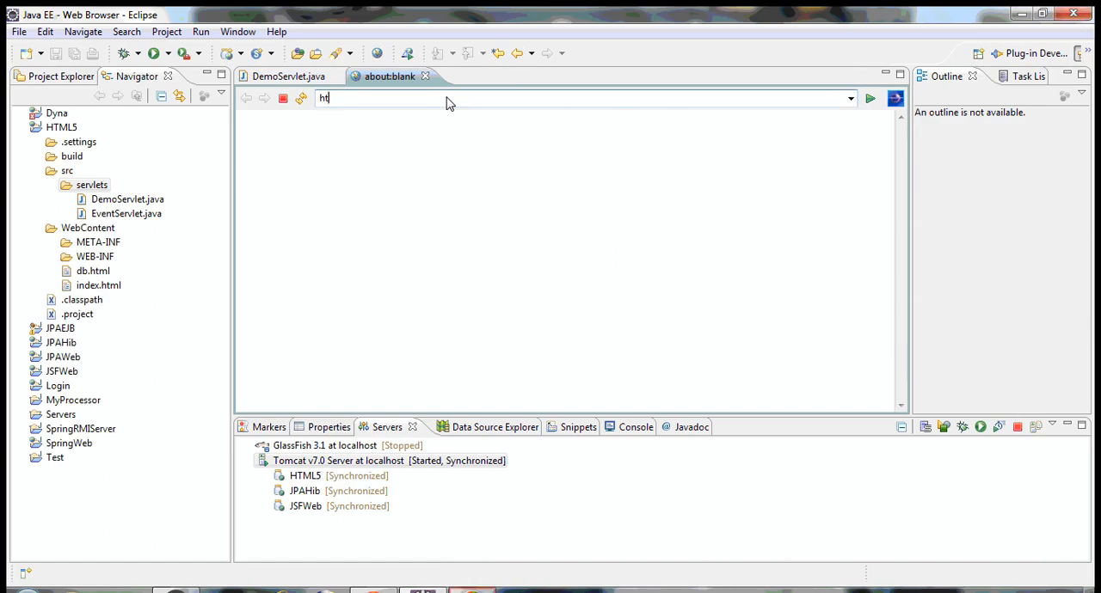
{"action": "type", "text": "tp://"}
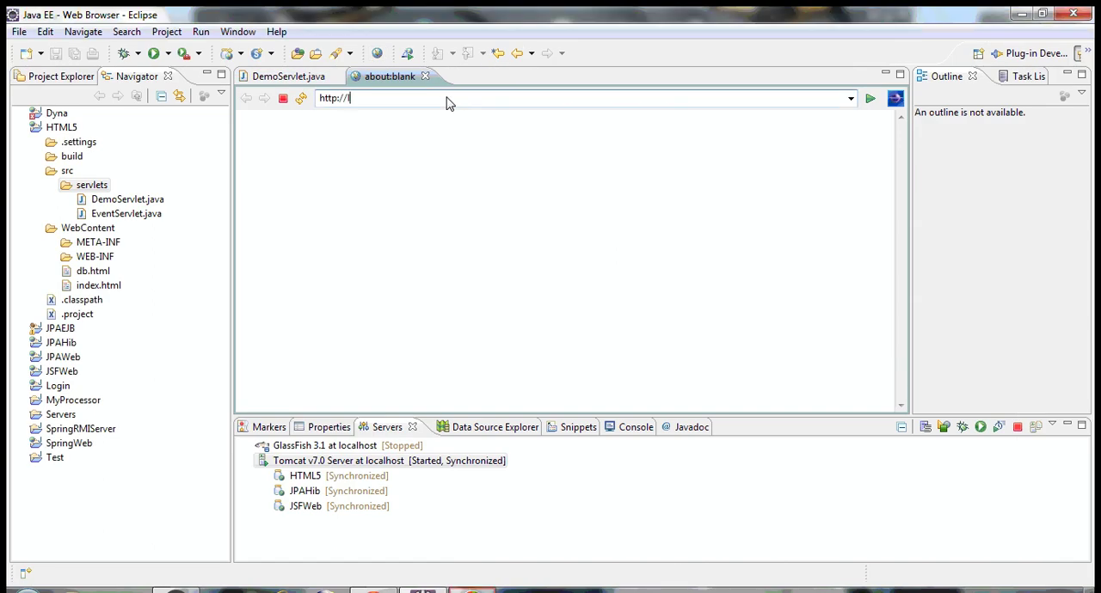
{"action": "type", "text": "localhost"}
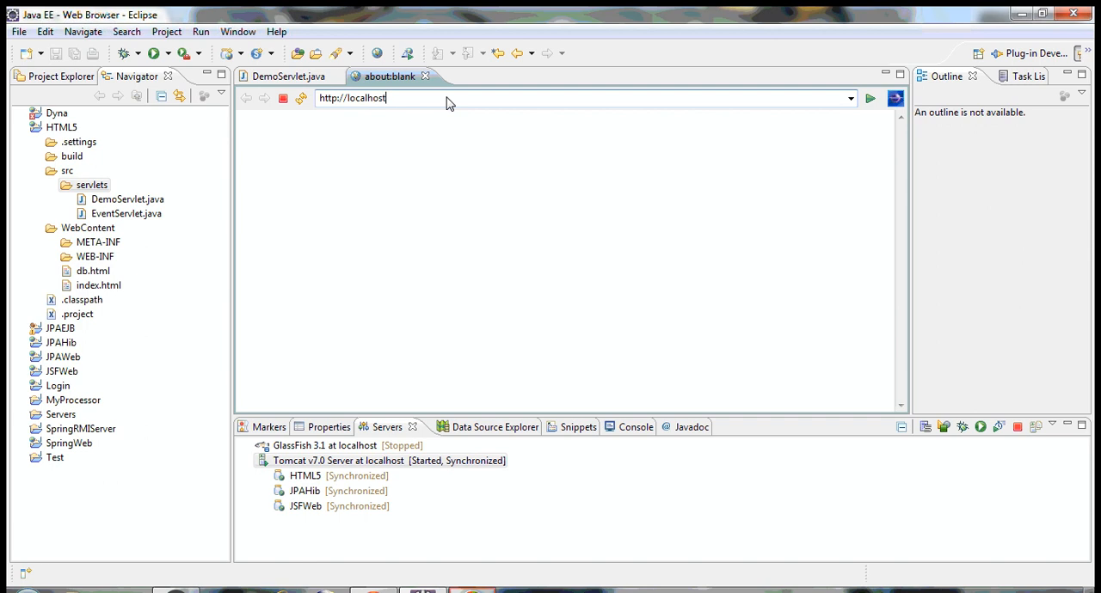
{"action": "type", "text": ":8082"}
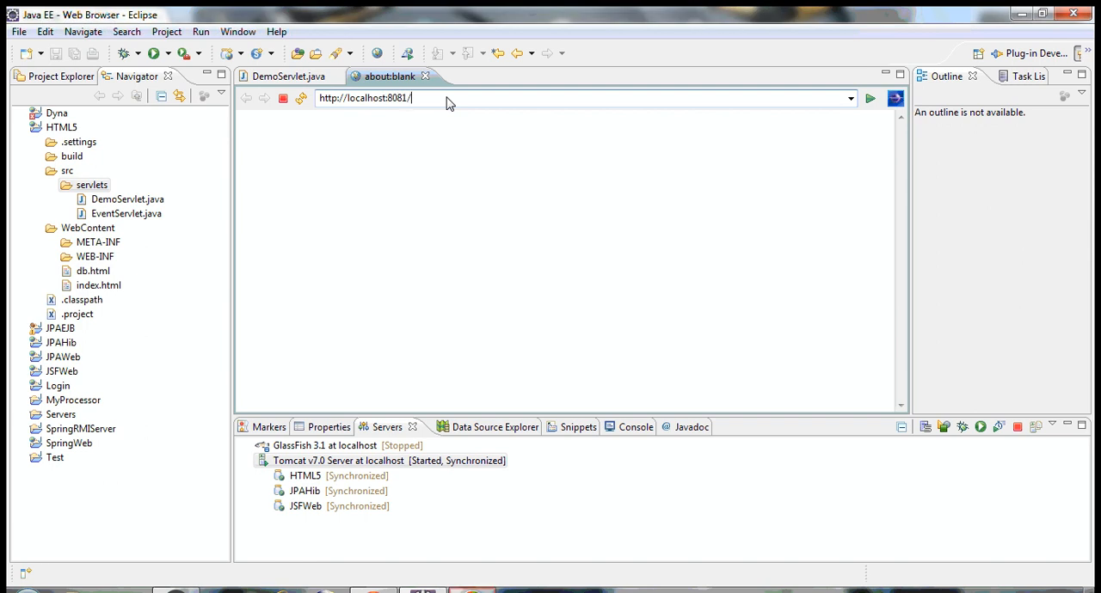
{"action": "type", "text": "HTML5"}
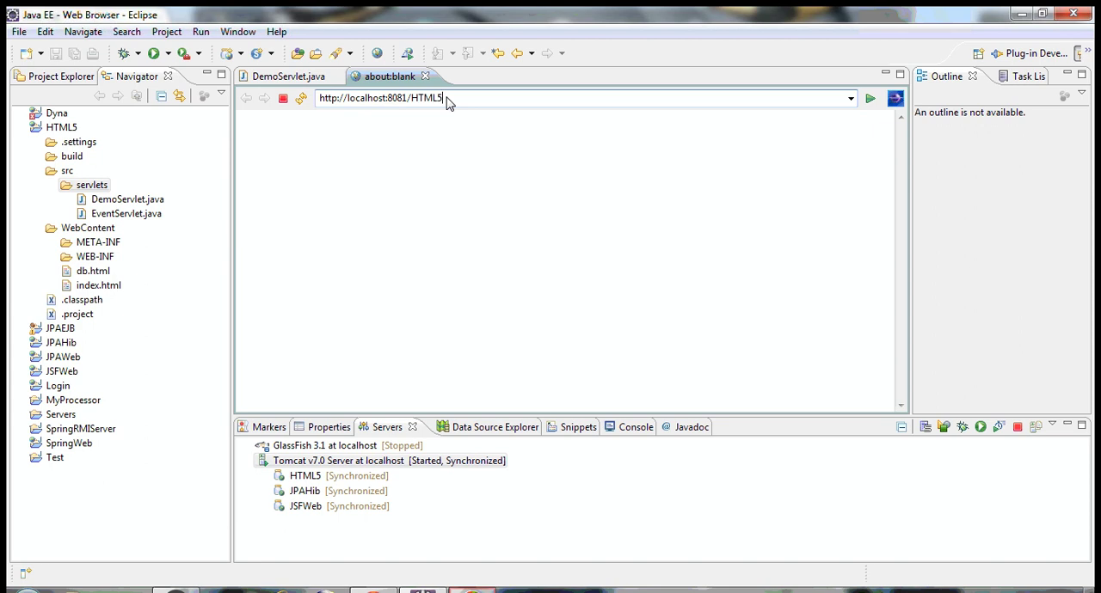
{"action": "type", "text": "/demo"}
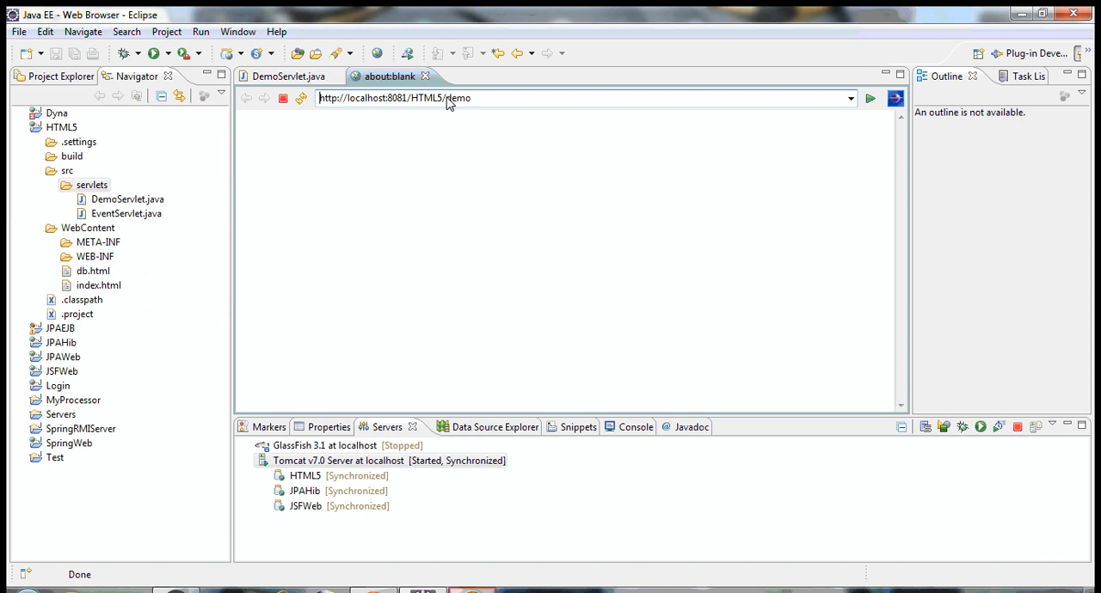
{"action": "left_click", "coordinate": [870, 96]}
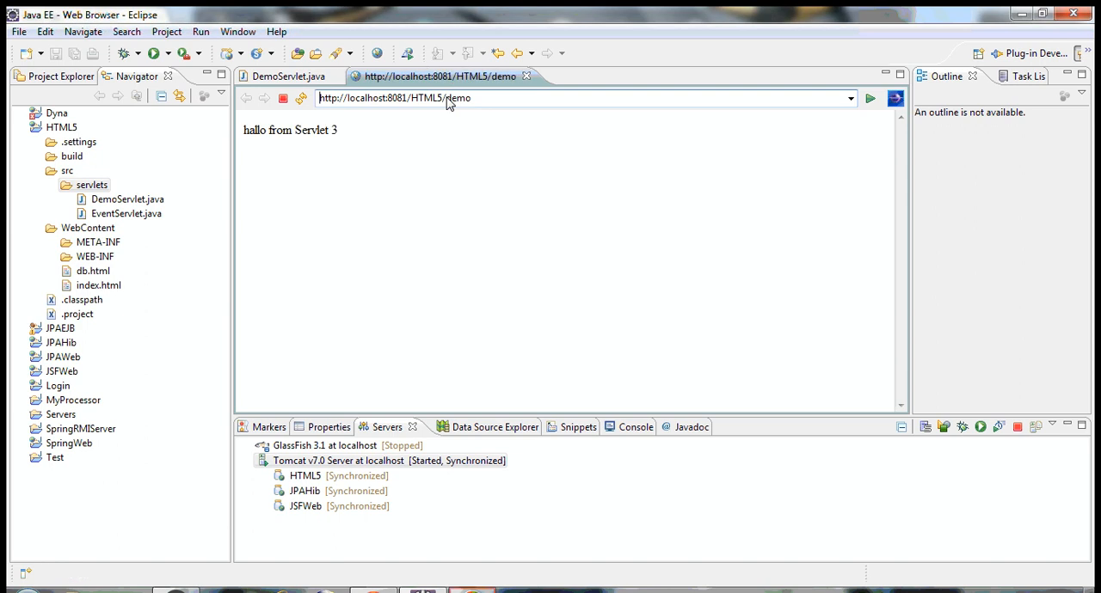
Load the servlet at /demo1 and /DemoServlet as well, then return to DemoServlet.java.
{"action": "double_click", "coordinate": [255, 131]}
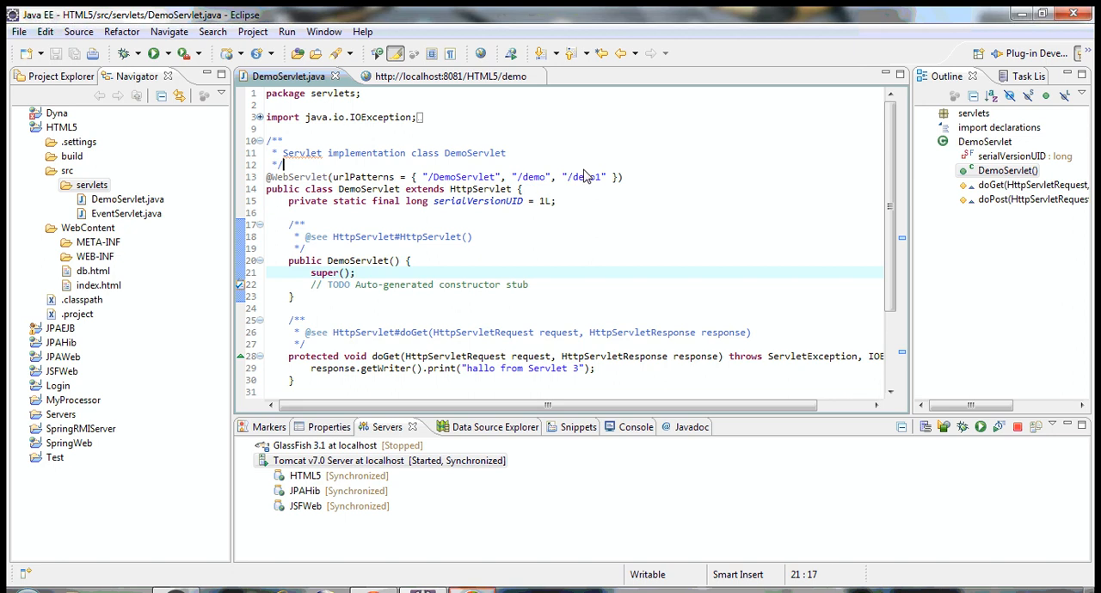
{"action": "left_click", "coordinate": [439, 75]}
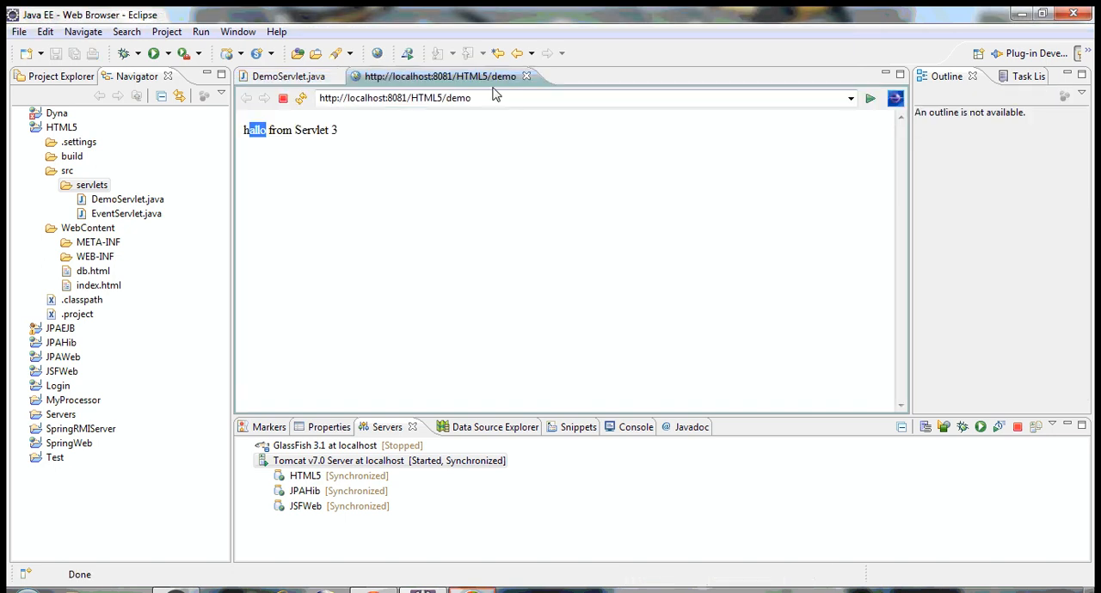
{"action": "type", "text": "1"}
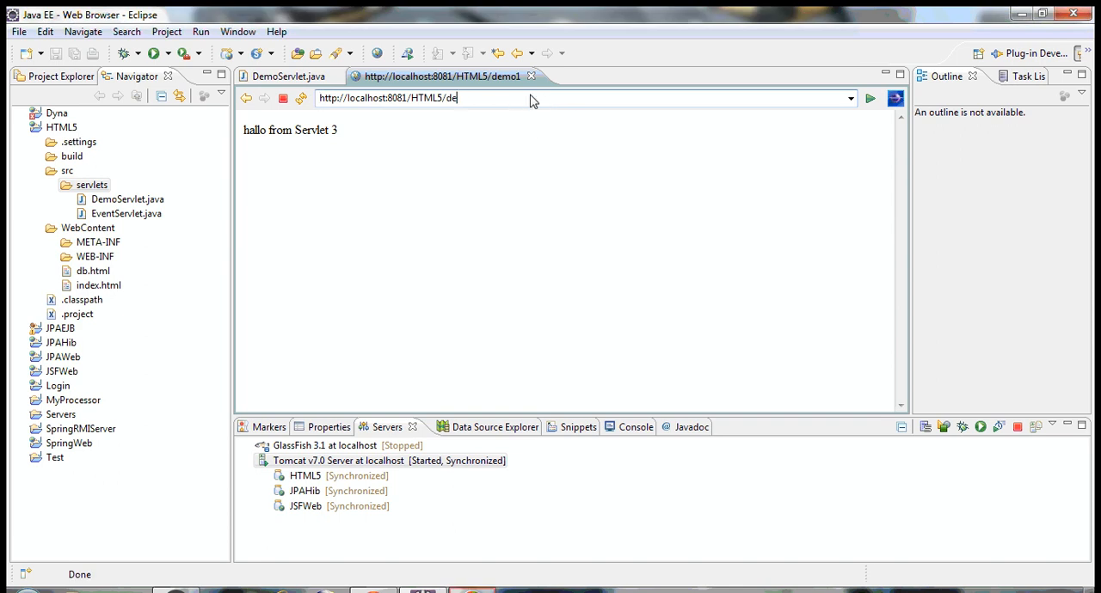
{"action": "type", "text": "Demo"}
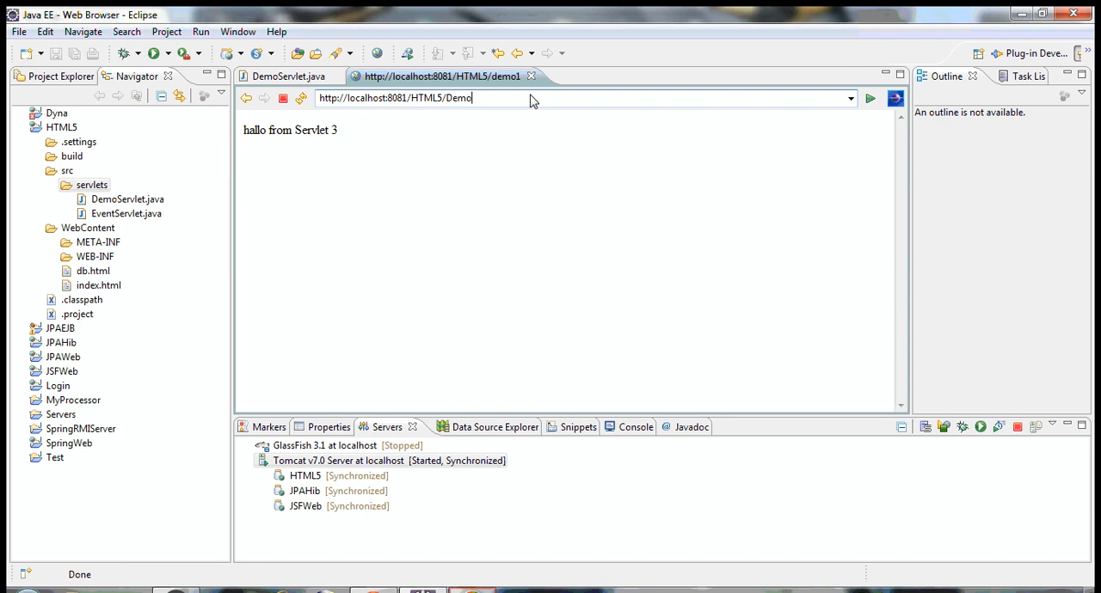
{"action": "type", "text": "Servlet"}
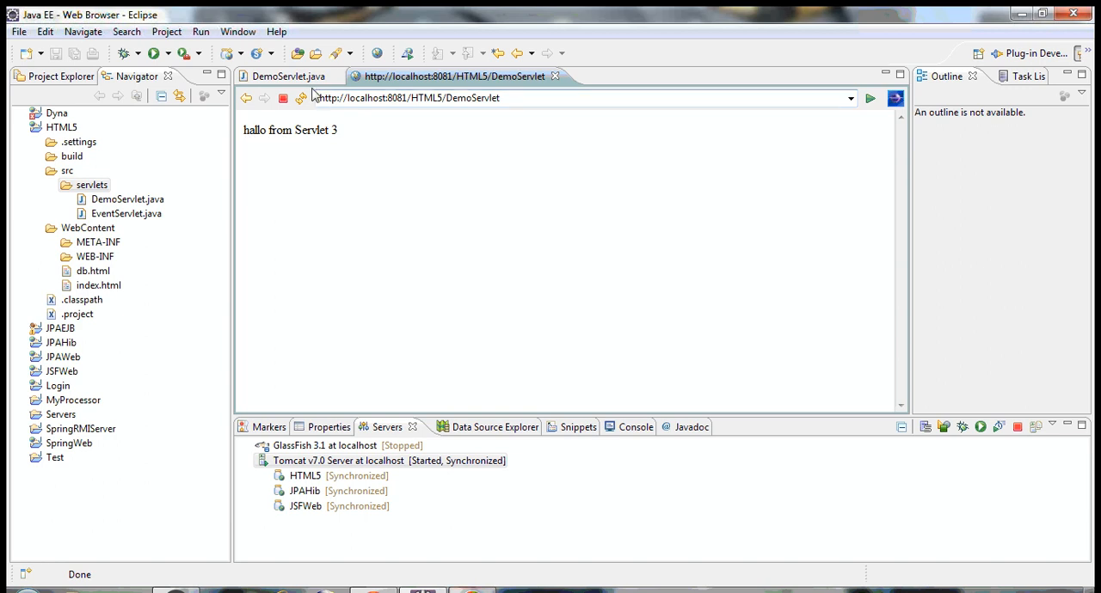
{"action": "left_click", "coordinate": [289, 76]}
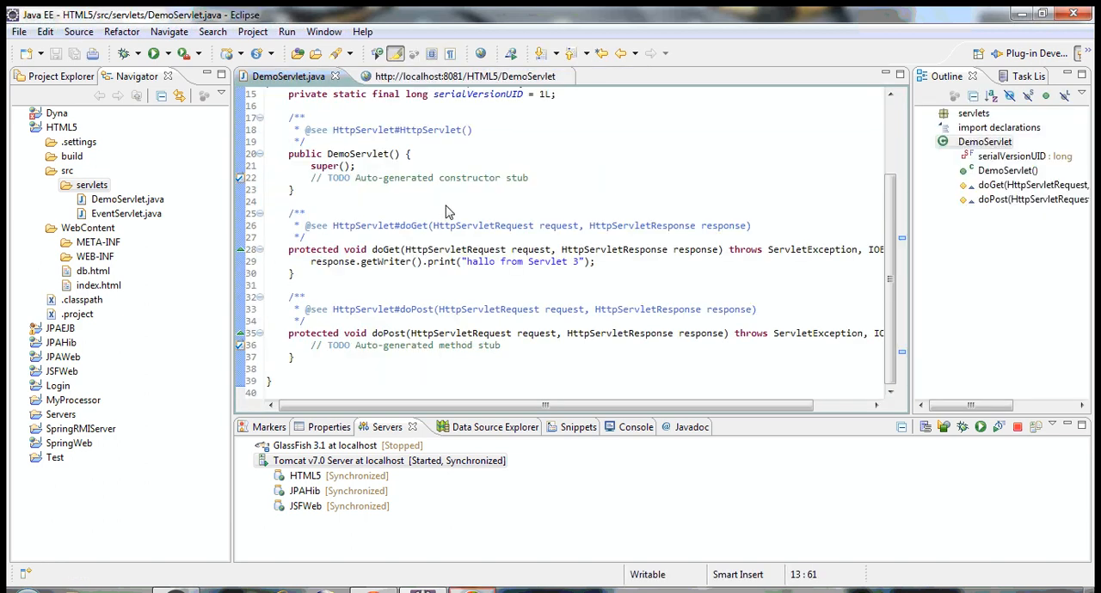